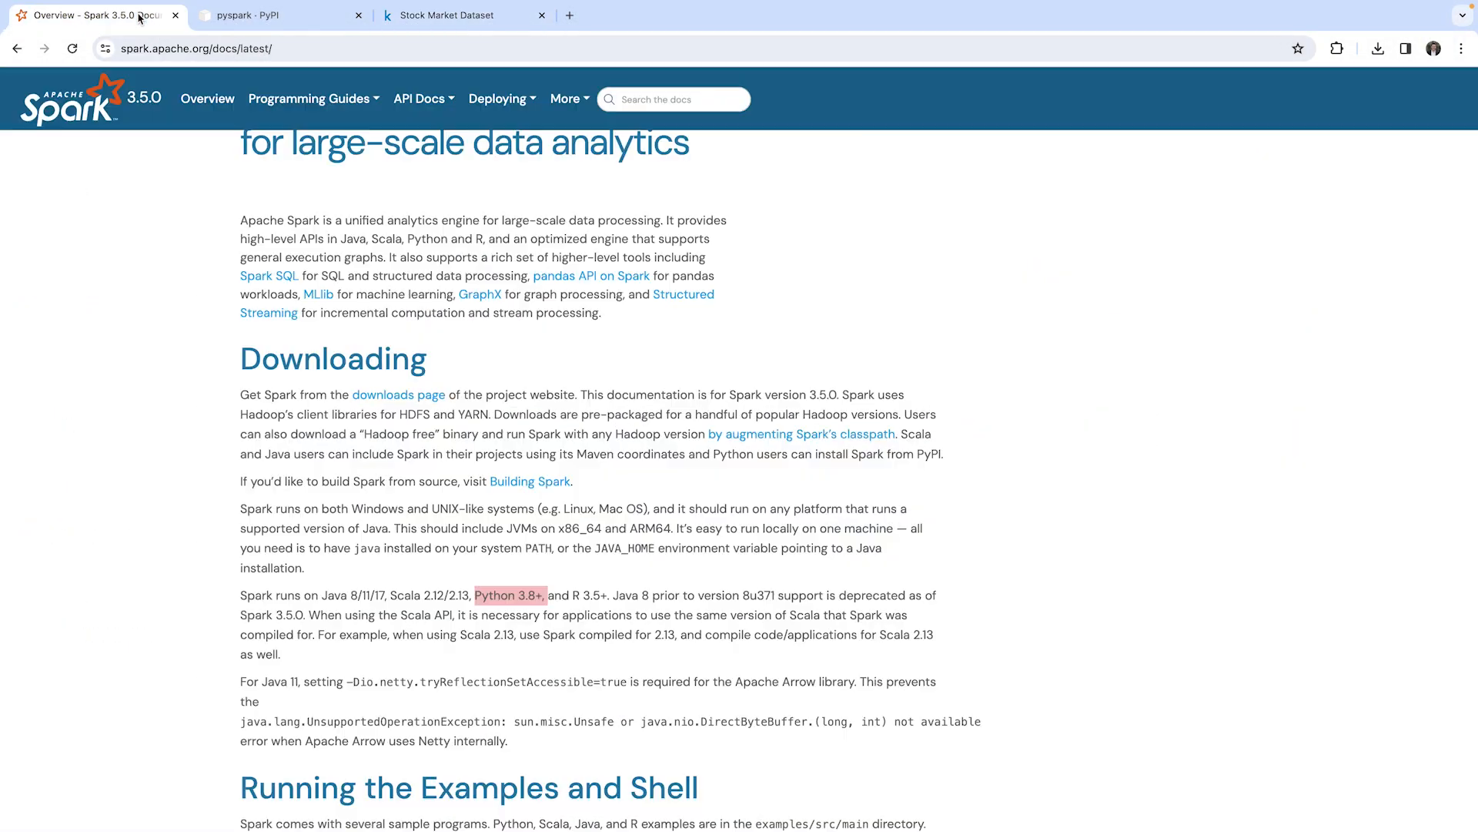
# Navigate the Spark docs to the SQL guide's Data Sources page listing supported file formats
pyautogui.click(308, 99)
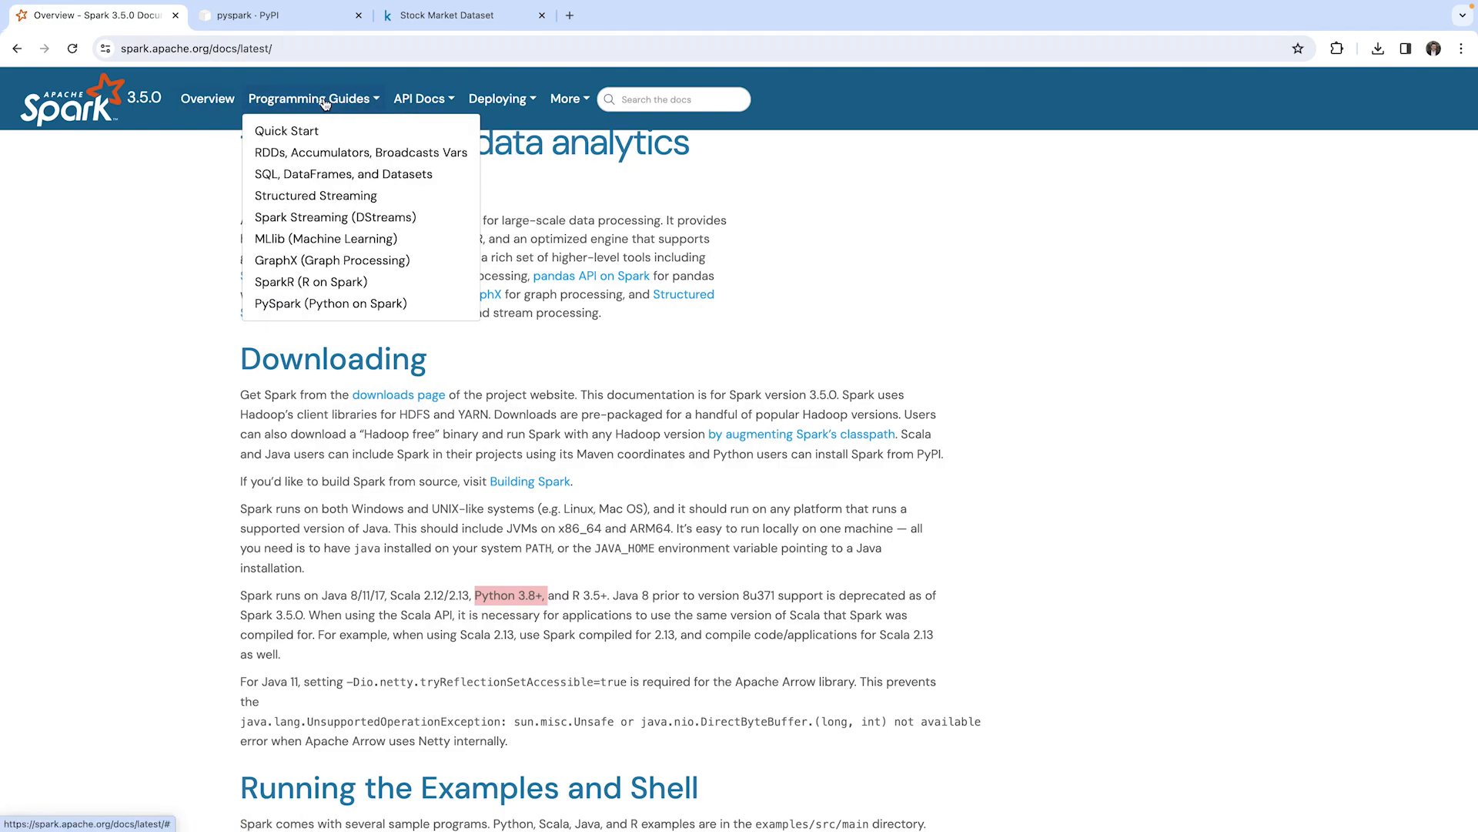
pyautogui.moveTo(286, 129)
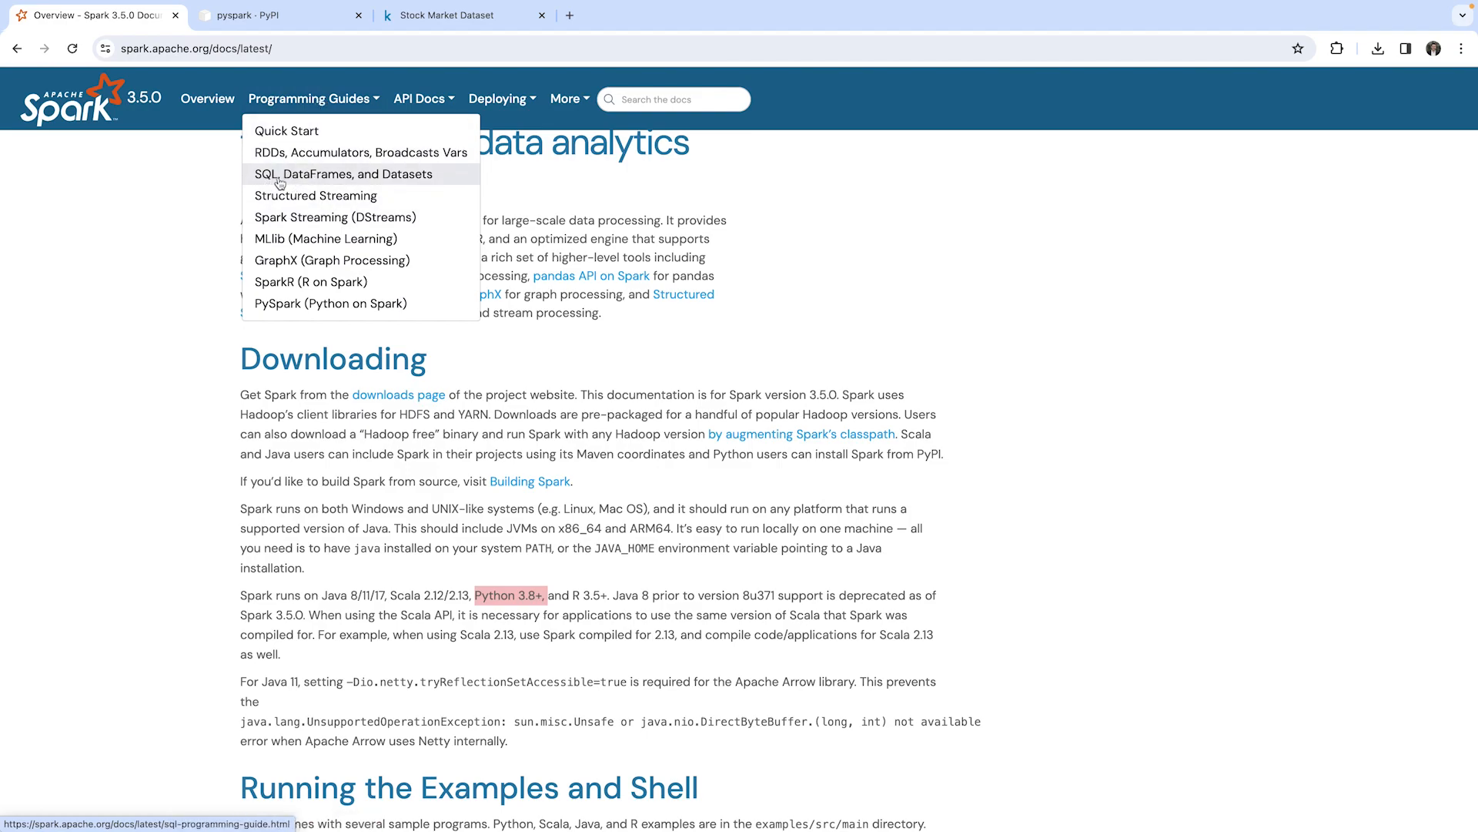
pyautogui.moveTo(325, 178)
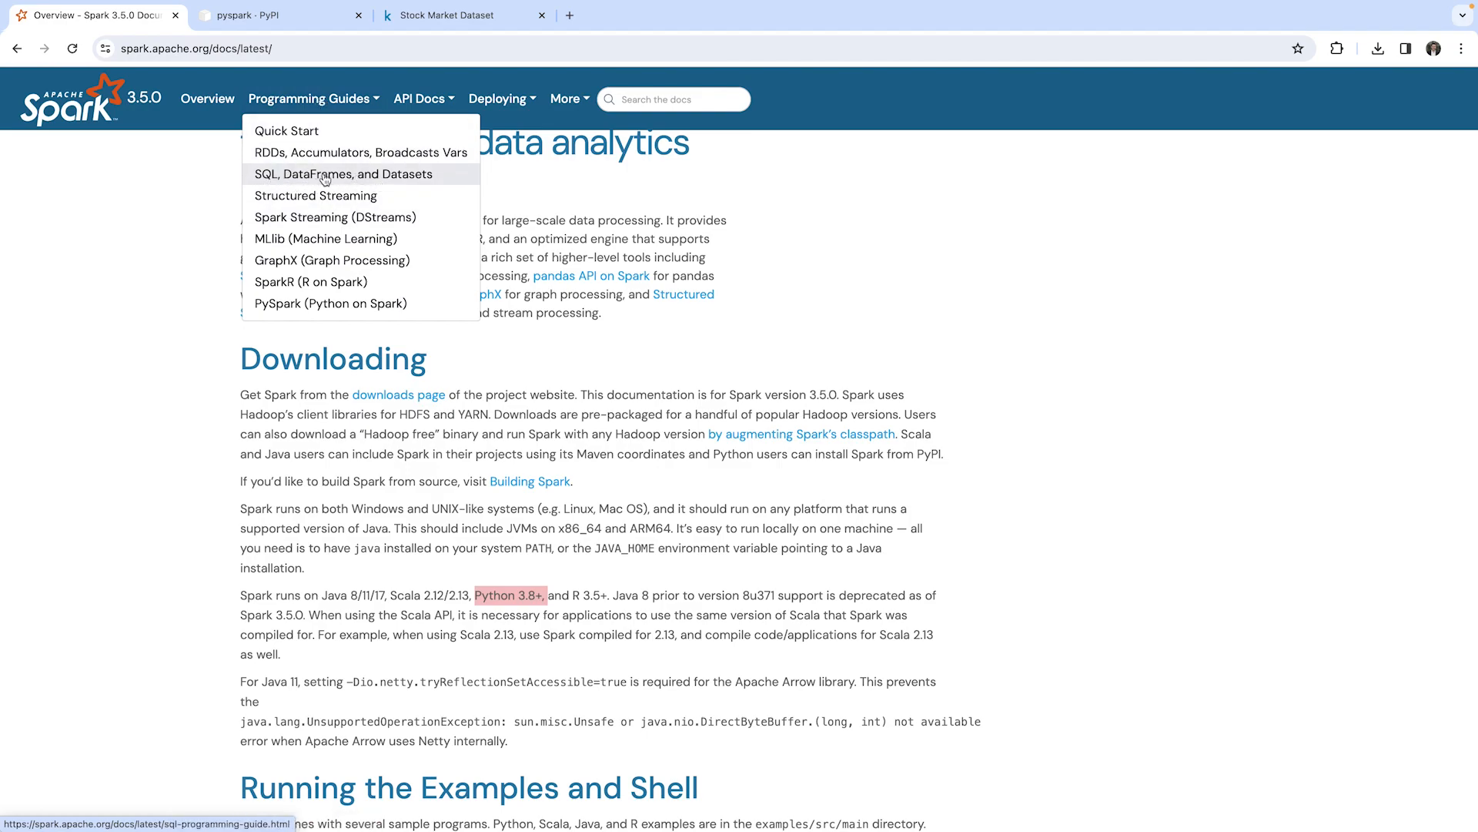
pyautogui.click(343, 174)
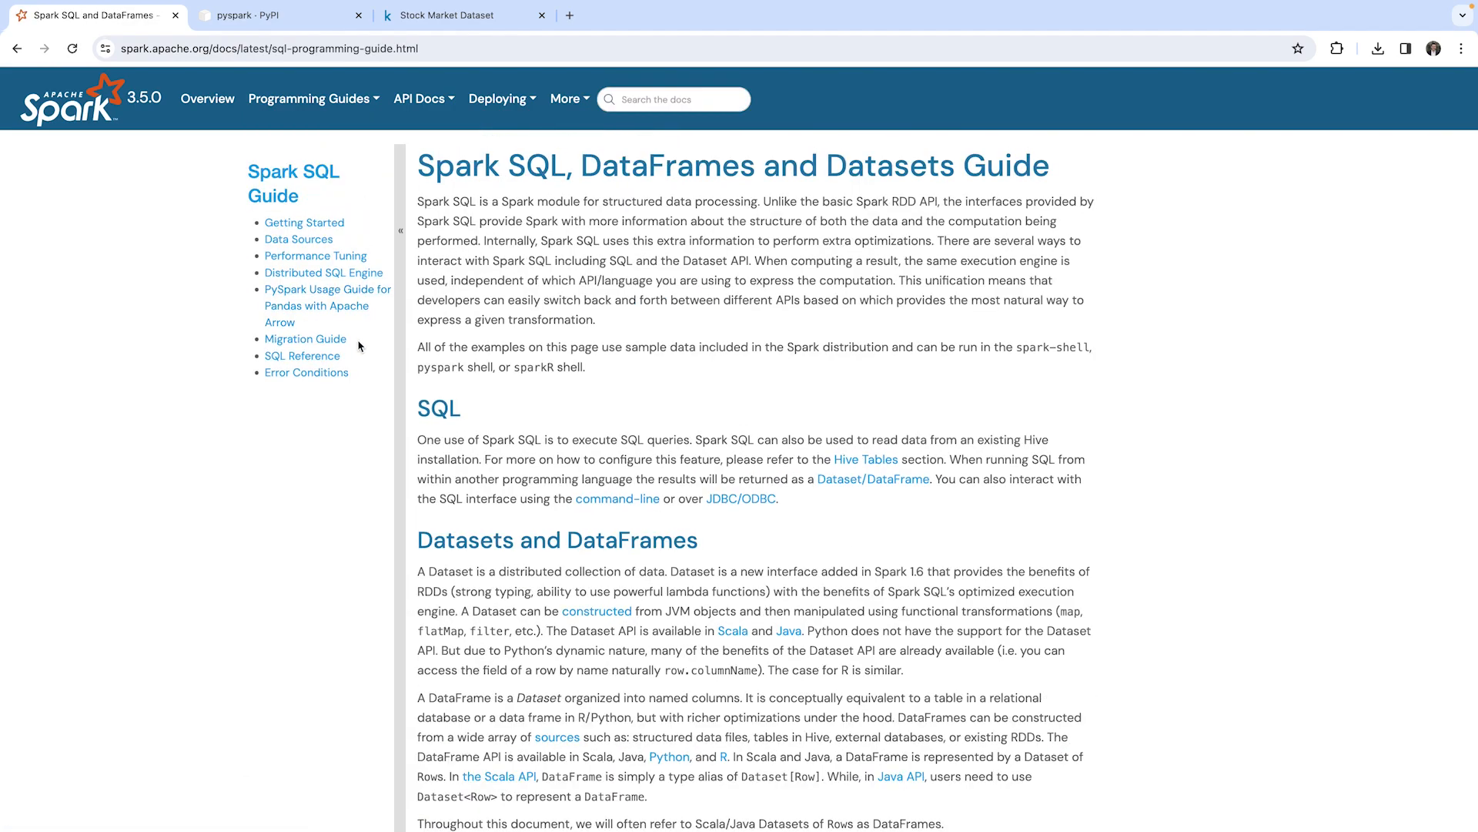
pyautogui.moveTo(297, 239)
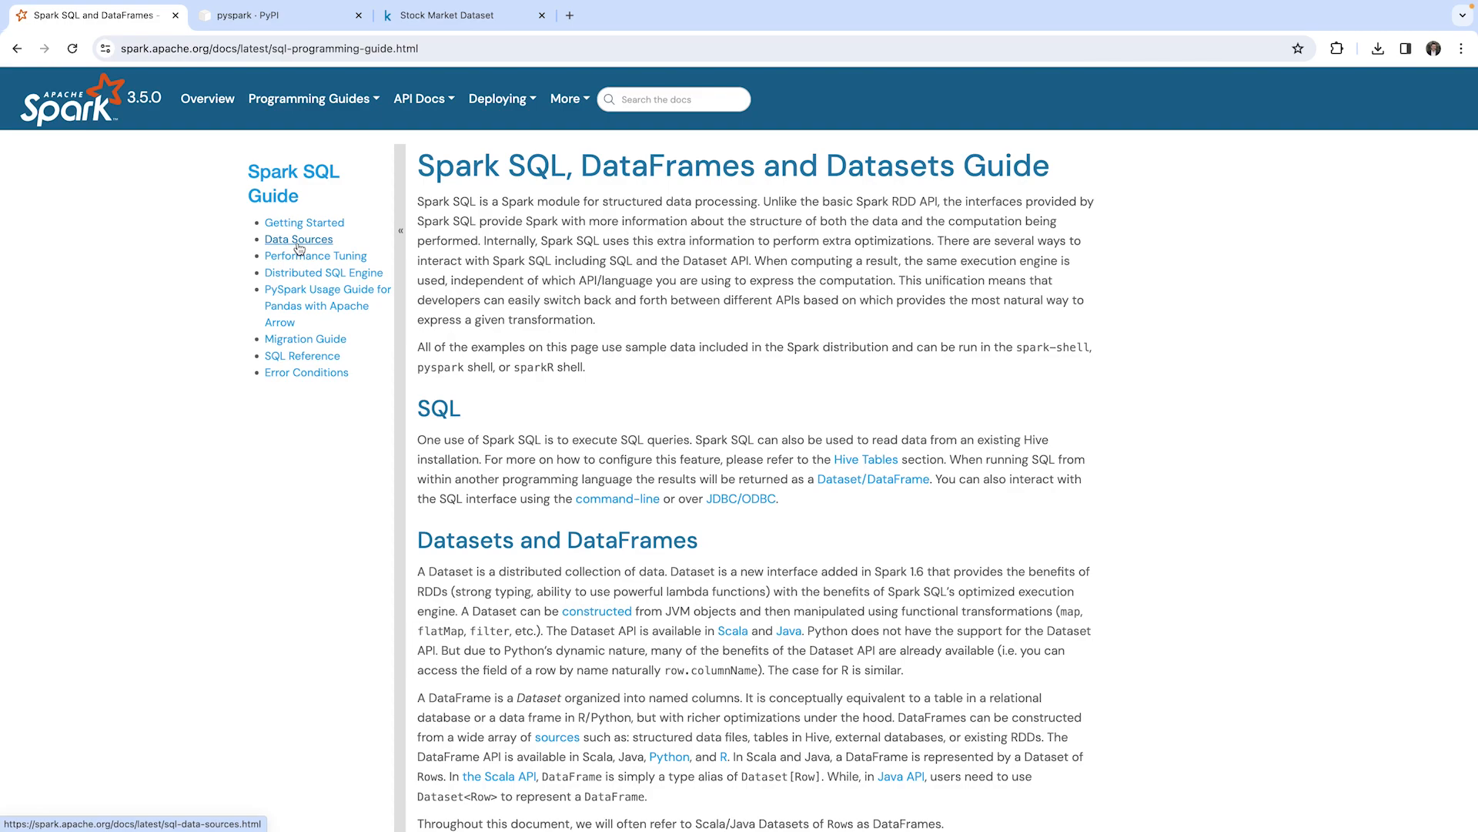
pyautogui.click(298, 239)
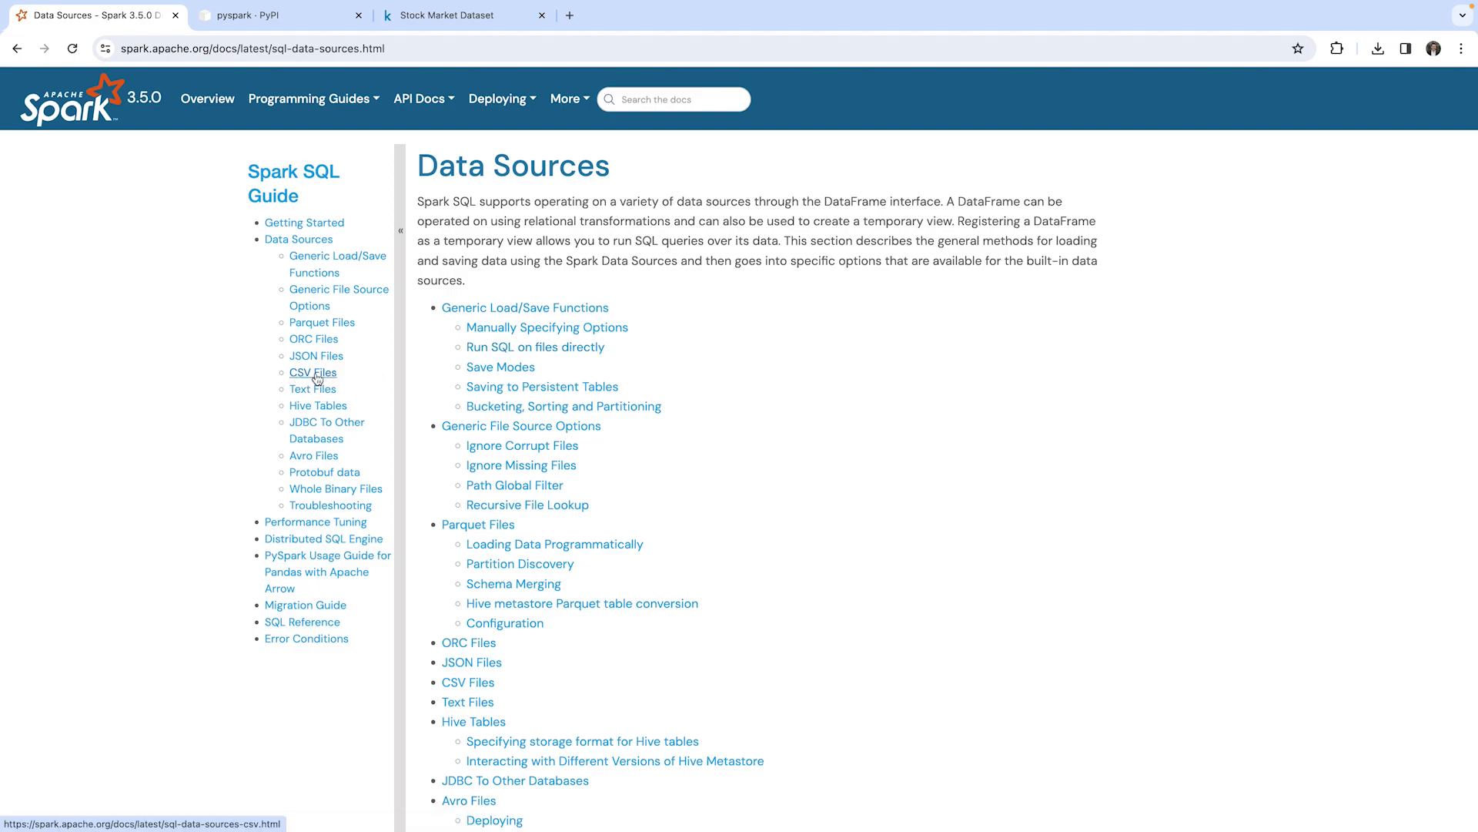
# On the CSV Files page, highlight the header option and its default value false
pyautogui.click(313, 371)
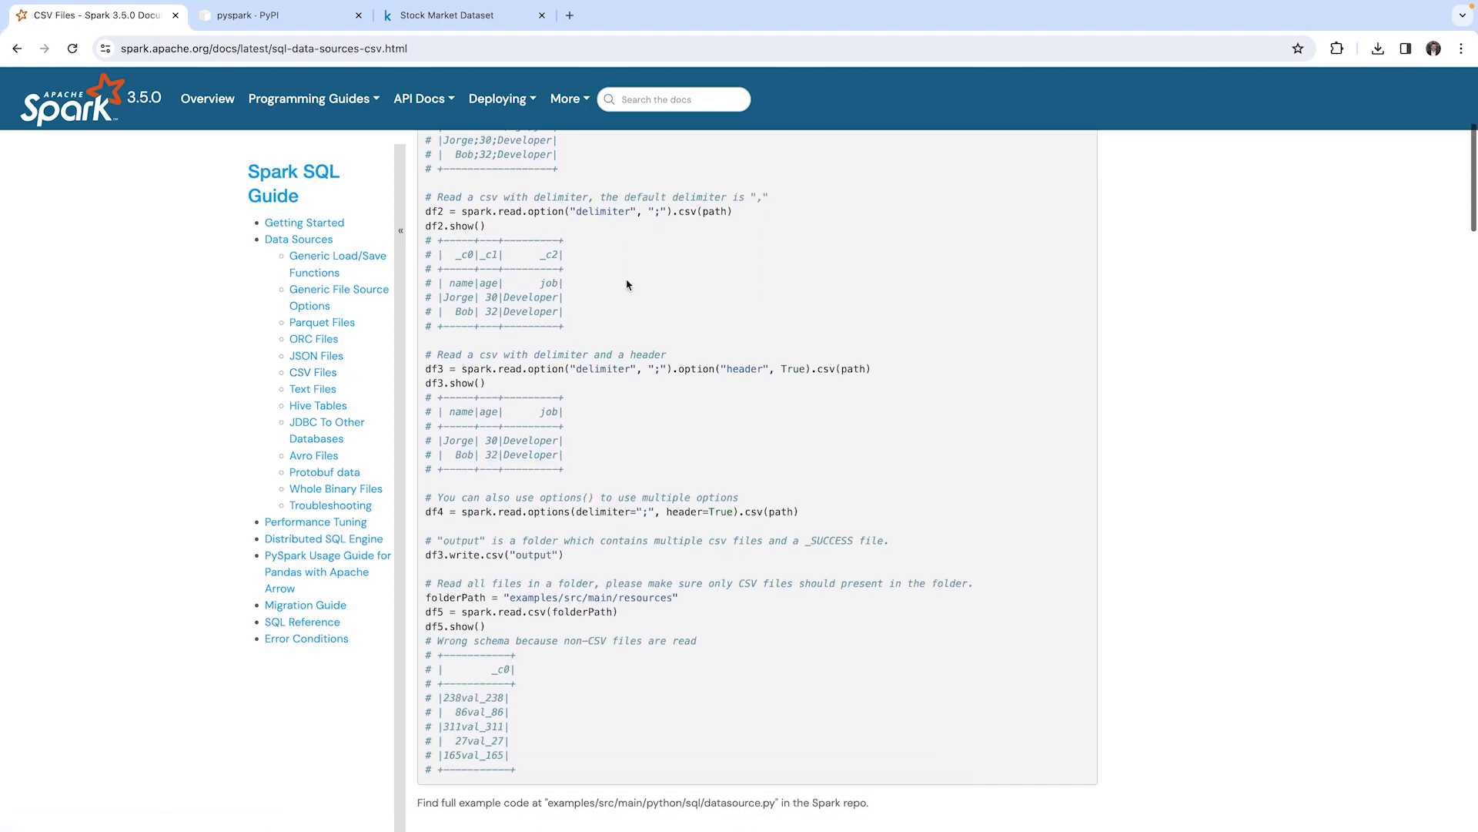
pyautogui.scroll(-3)
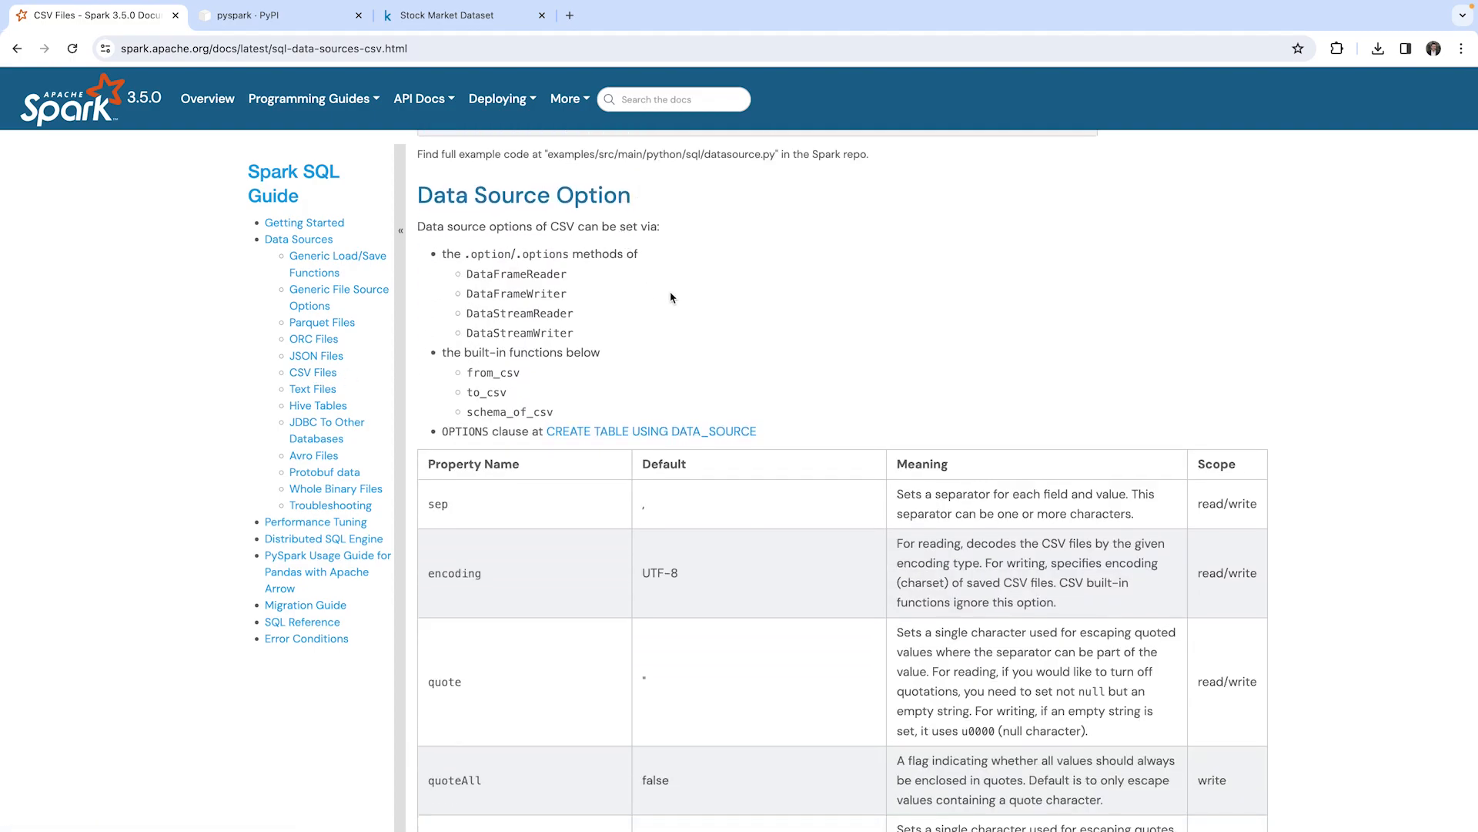
pyautogui.moveTo(589, 314)
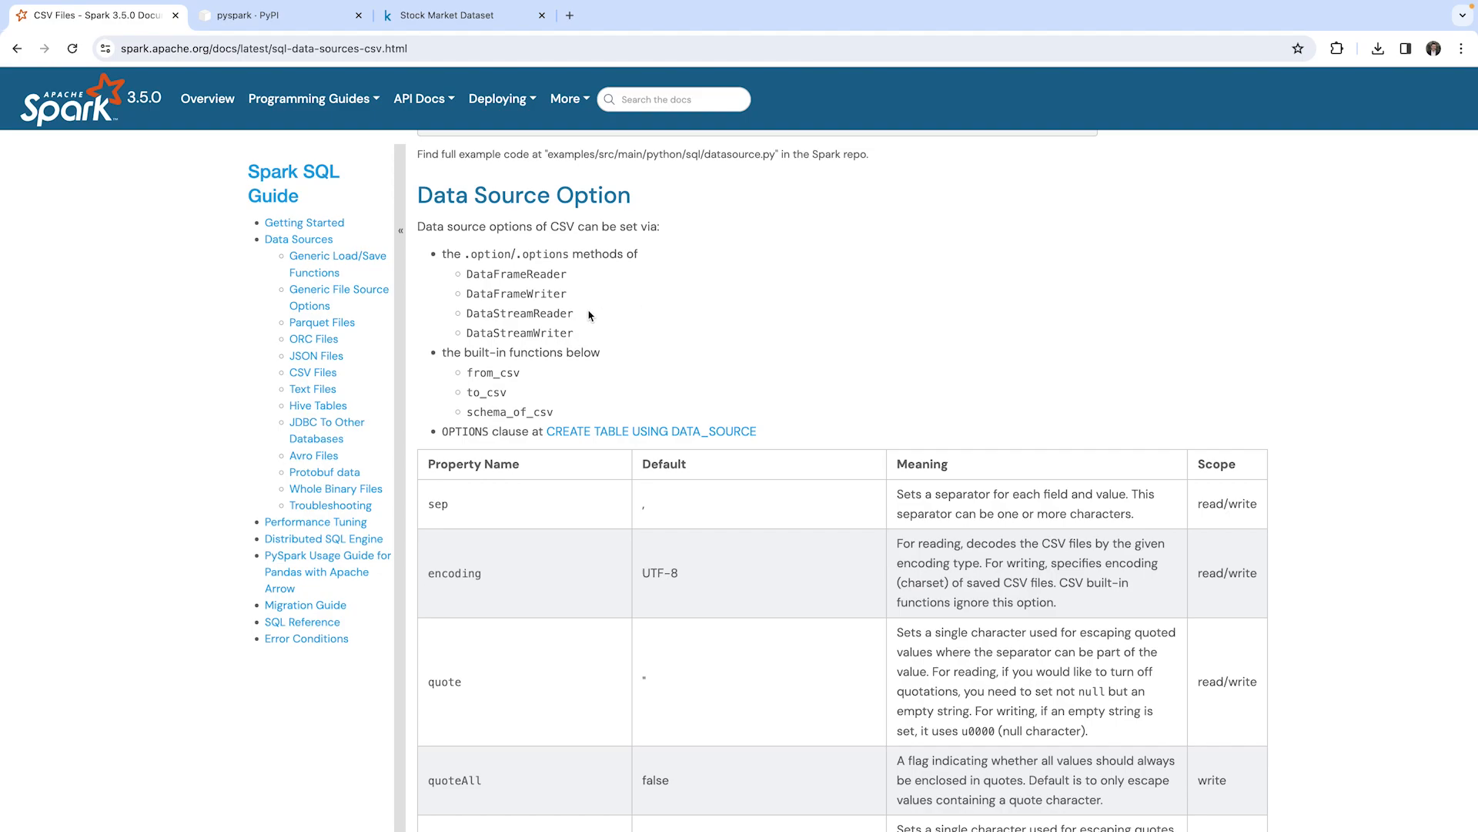
pyautogui.doubleClick(488, 254)
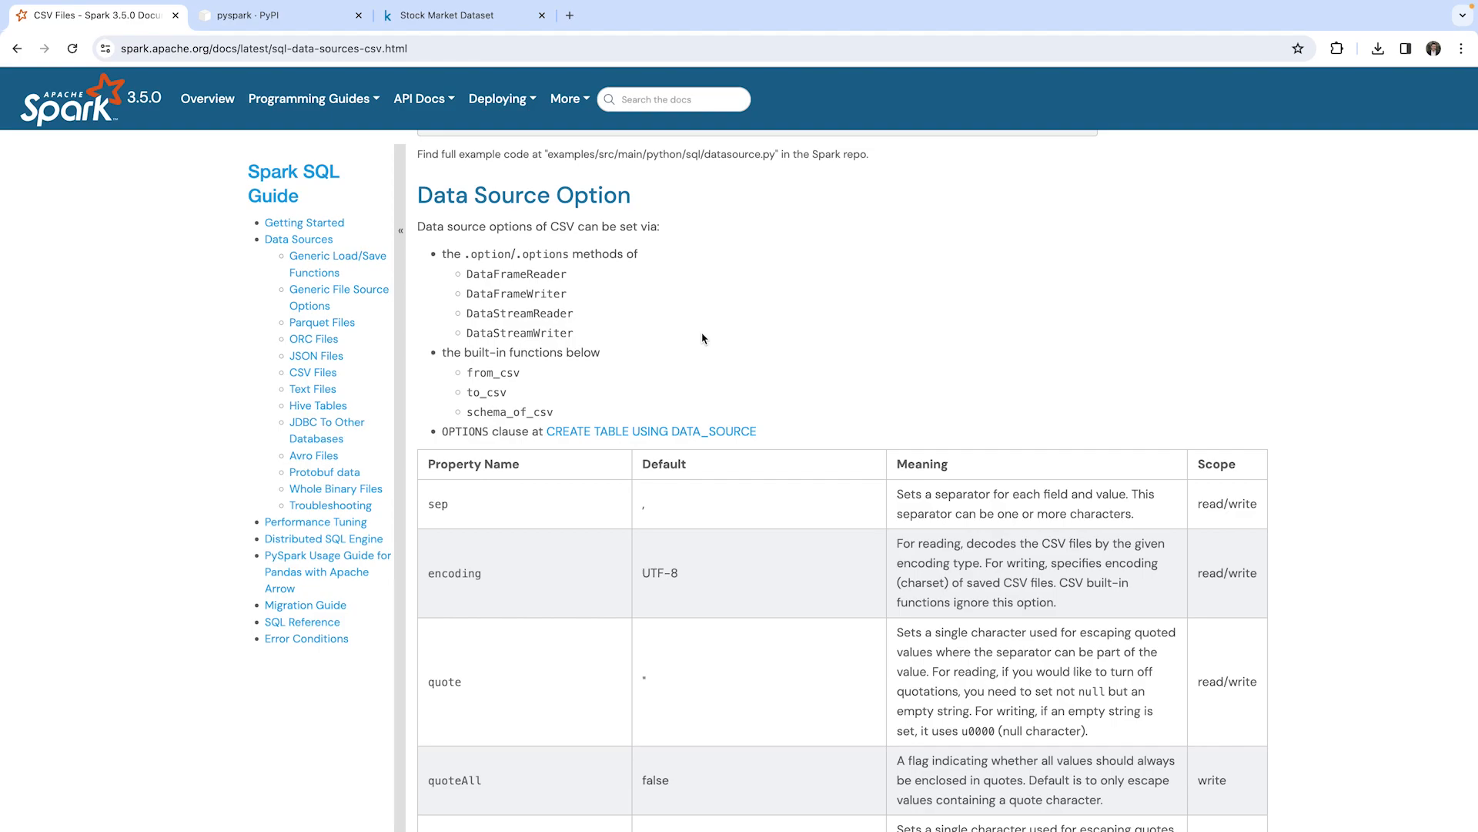
pyautogui.scroll(-3)
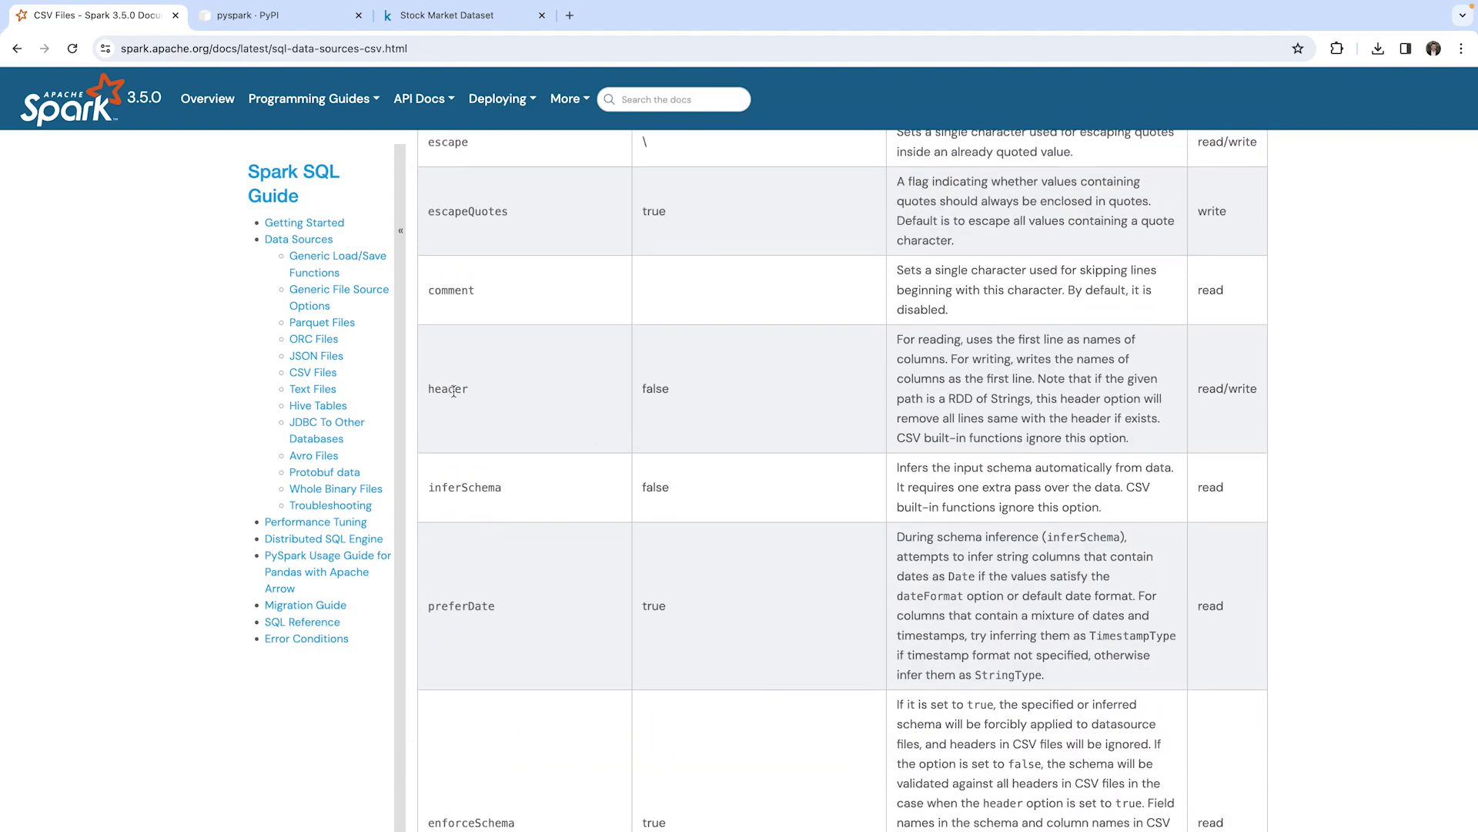
pyautogui.doubleClick(449, 388)
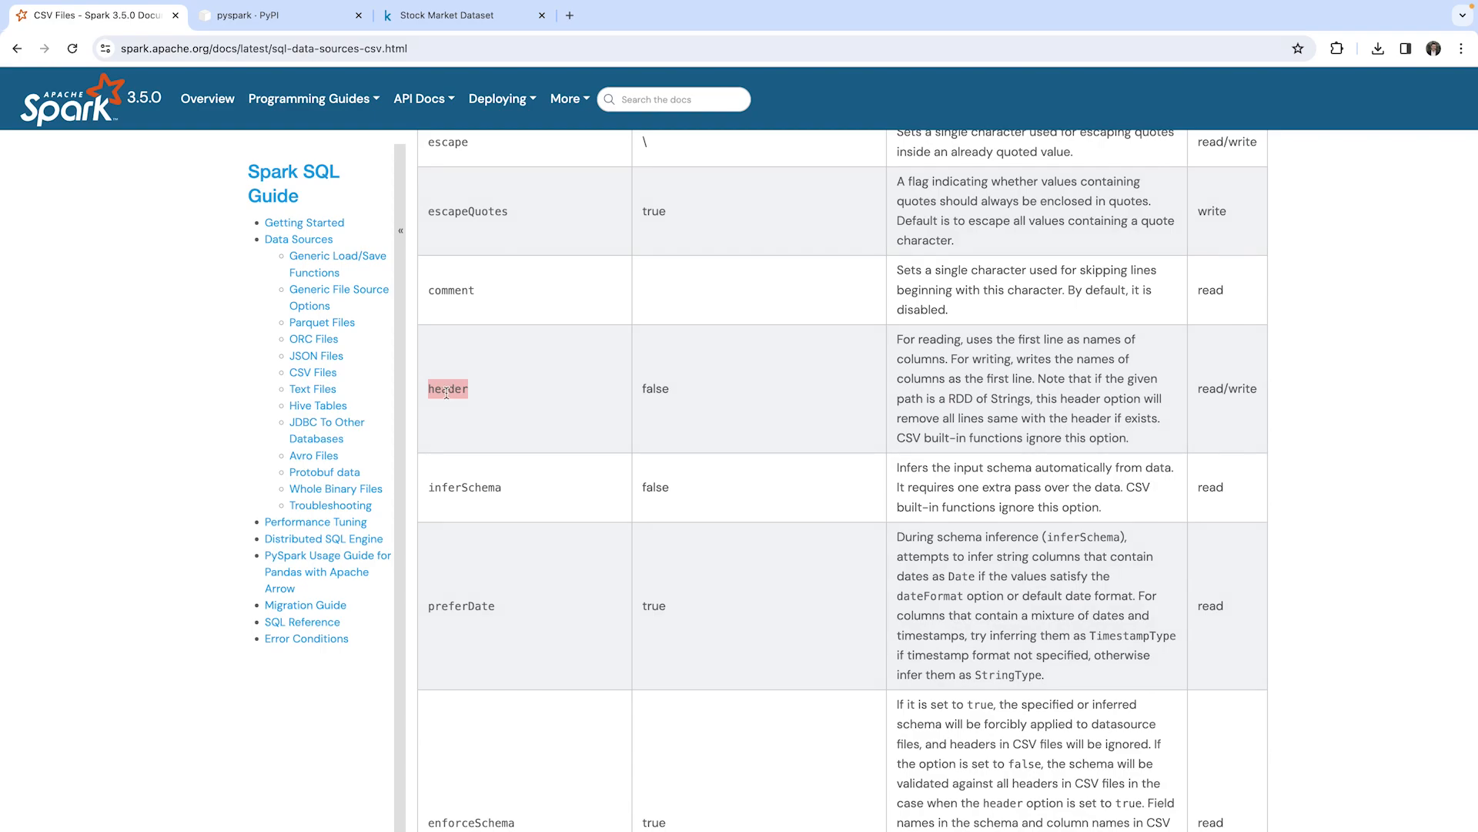
pyautogui.doubleClick(656, 389)
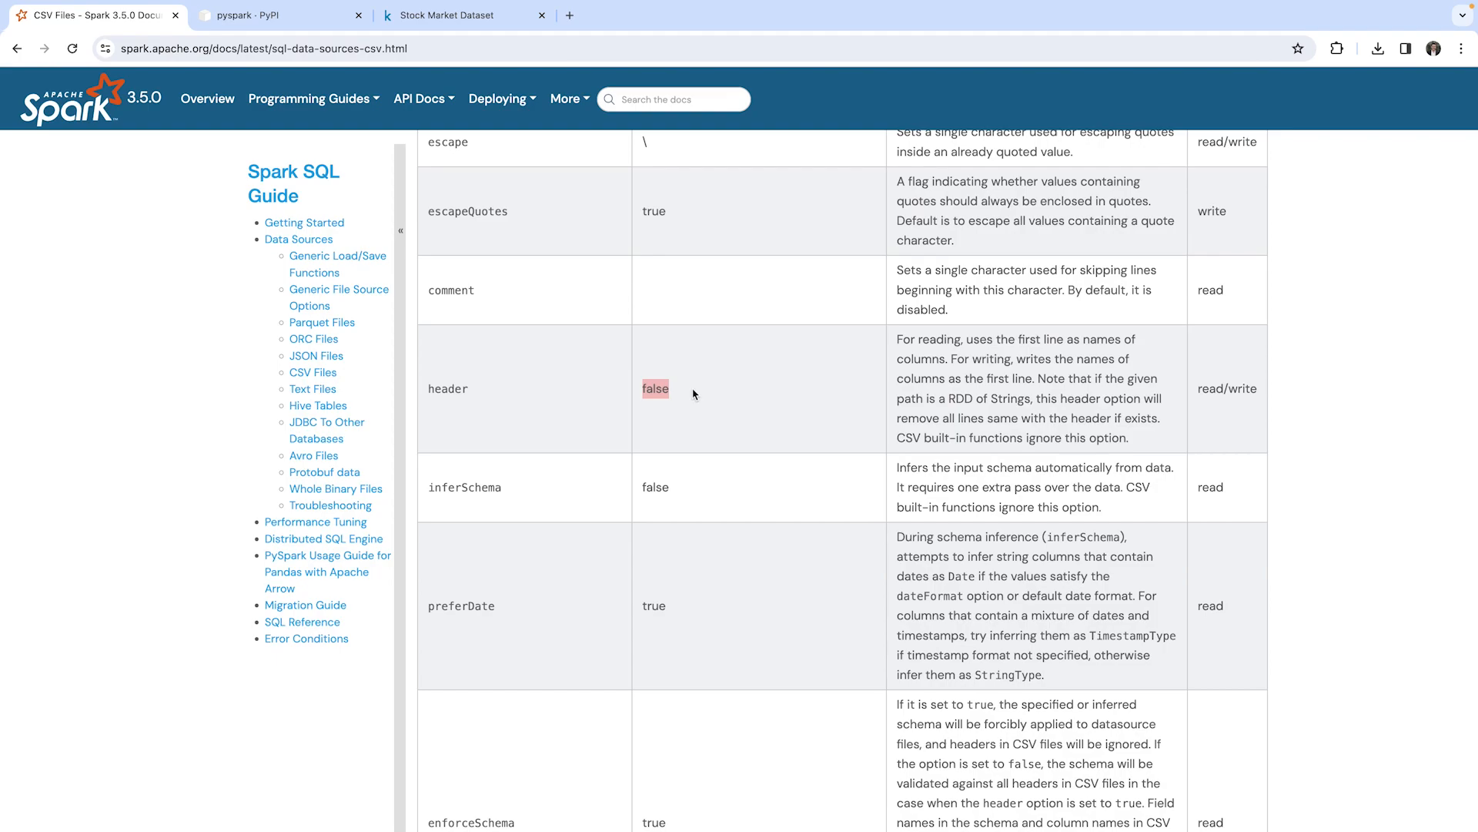
pyautogui.moveTo(693, 390)
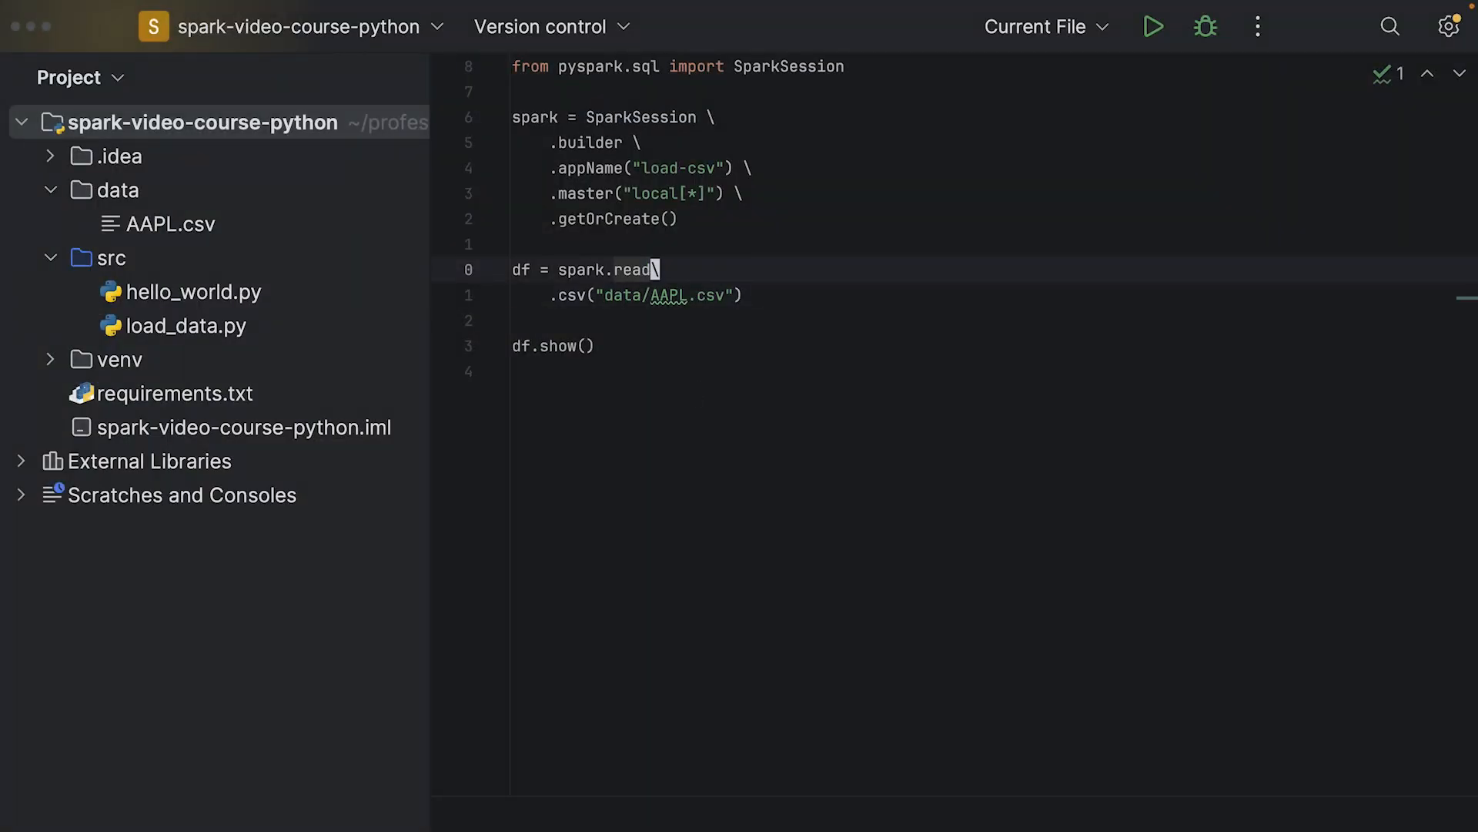
# Add .option("header", True) between spark.read and .csv("data/AAPL.csv")
pyautogui.write('.op')
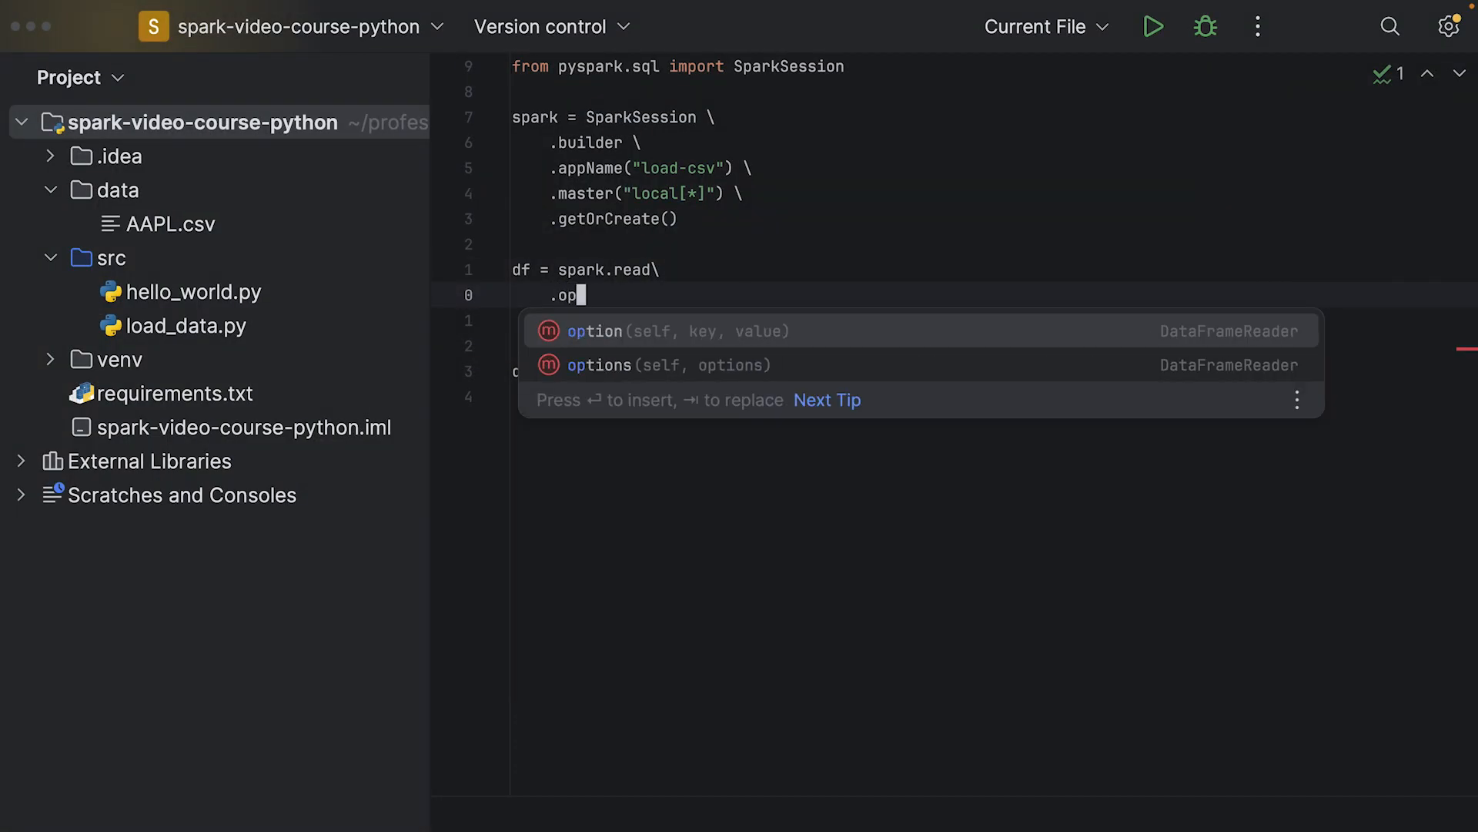
pyautogui.press('Enter')
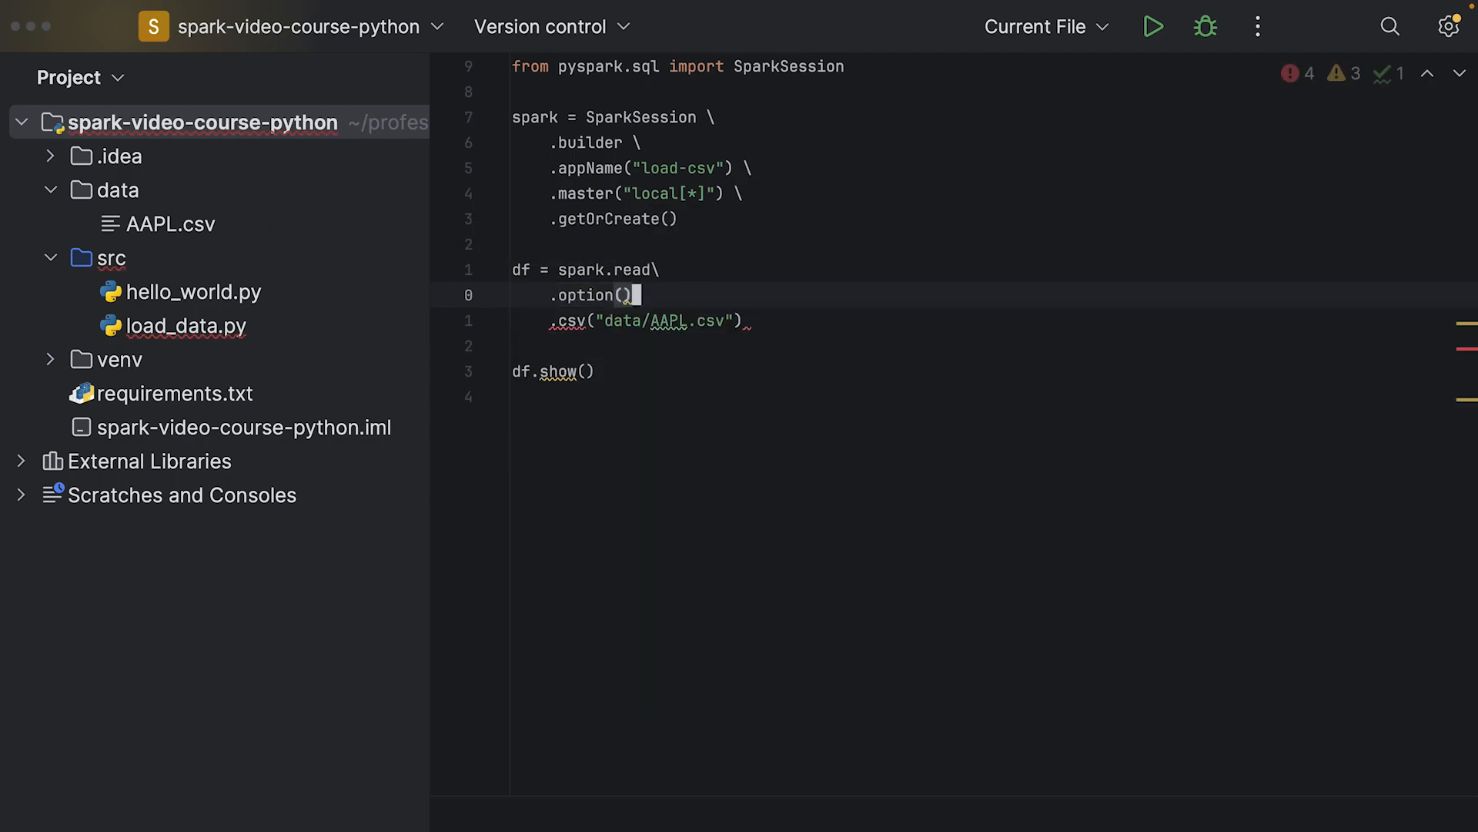
pyautogui.write('\\')
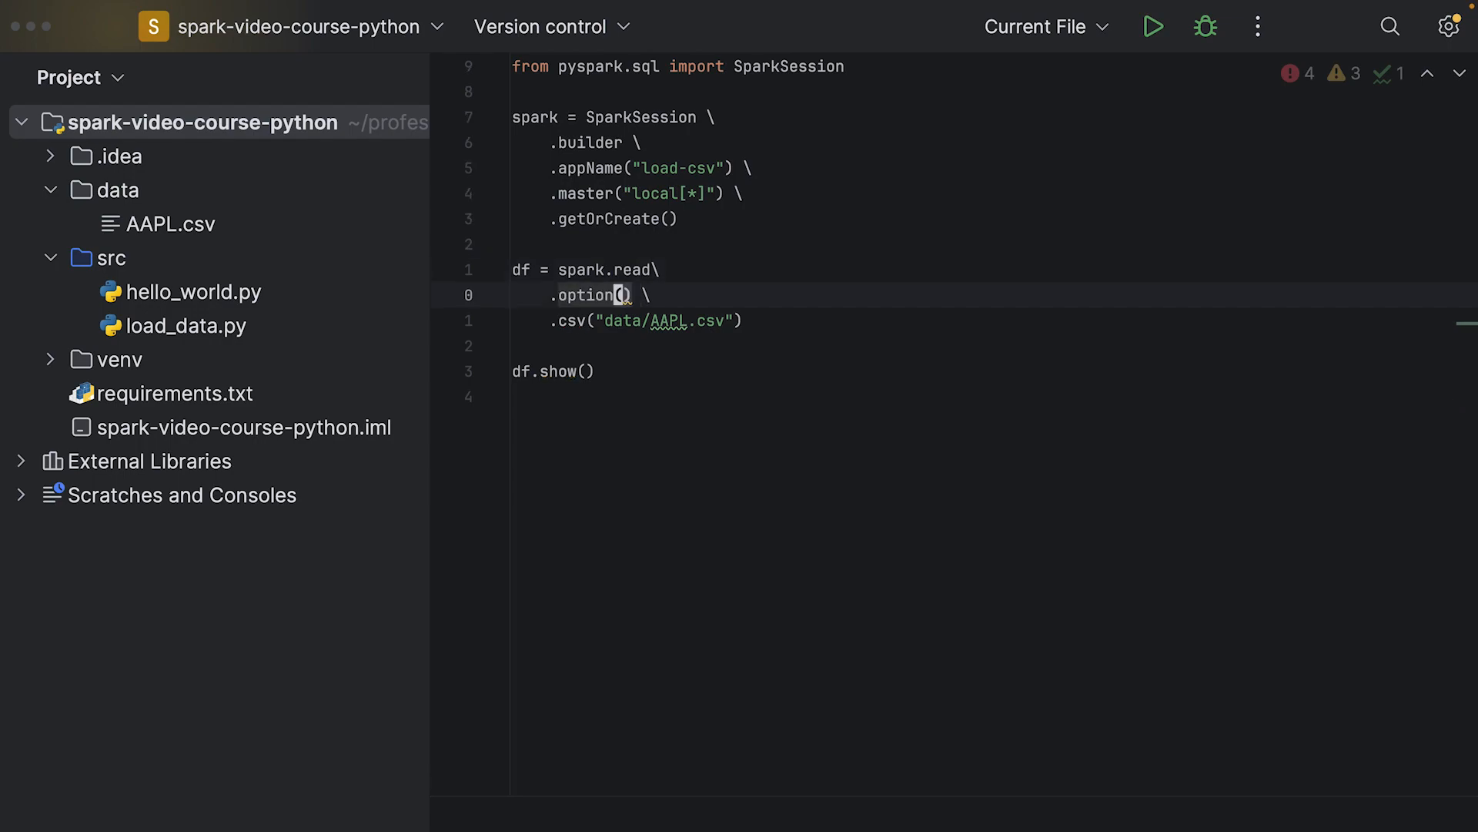
pyautogui.write('""')
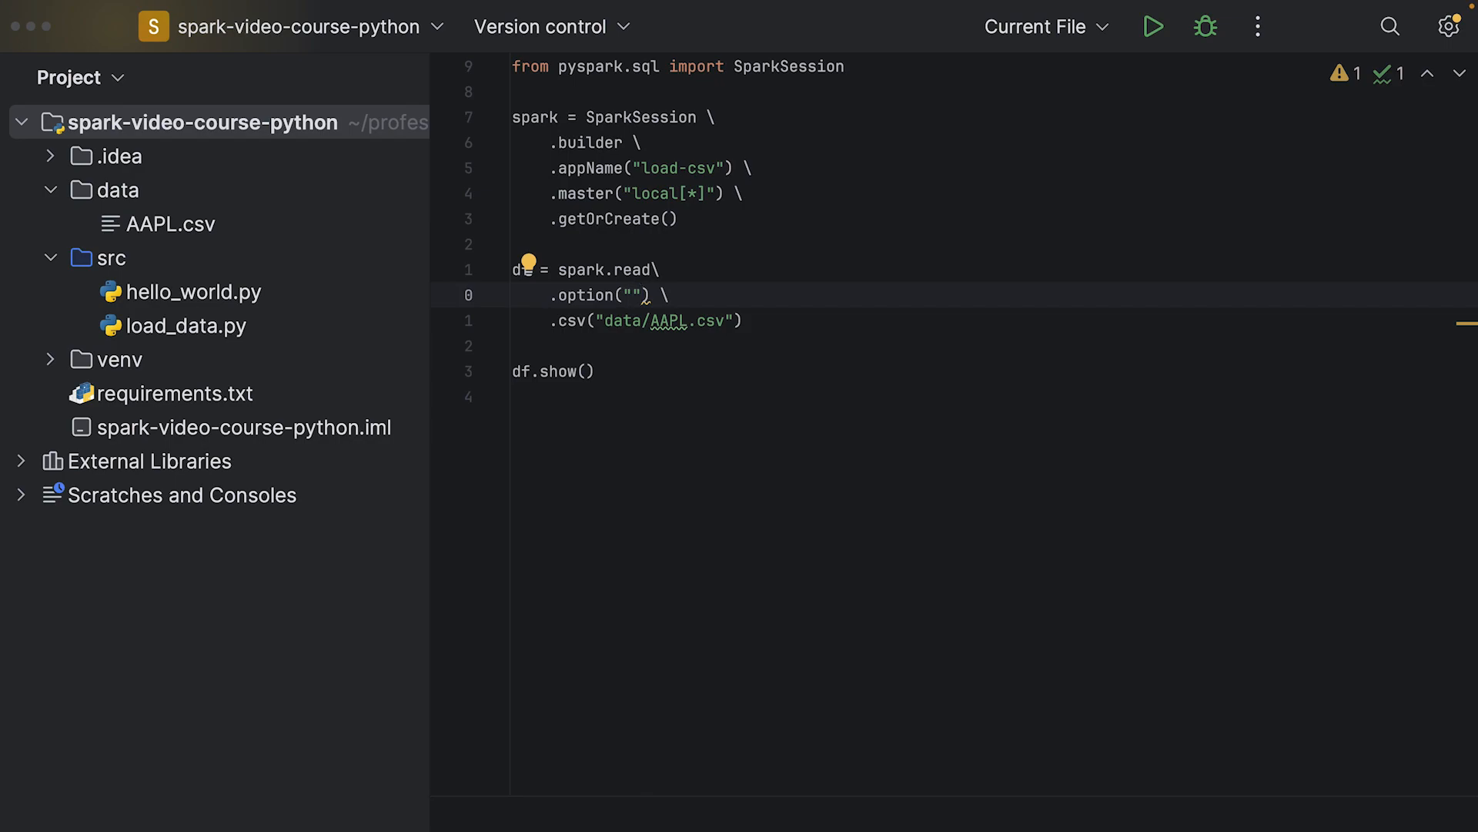
pyautogui.write('header')
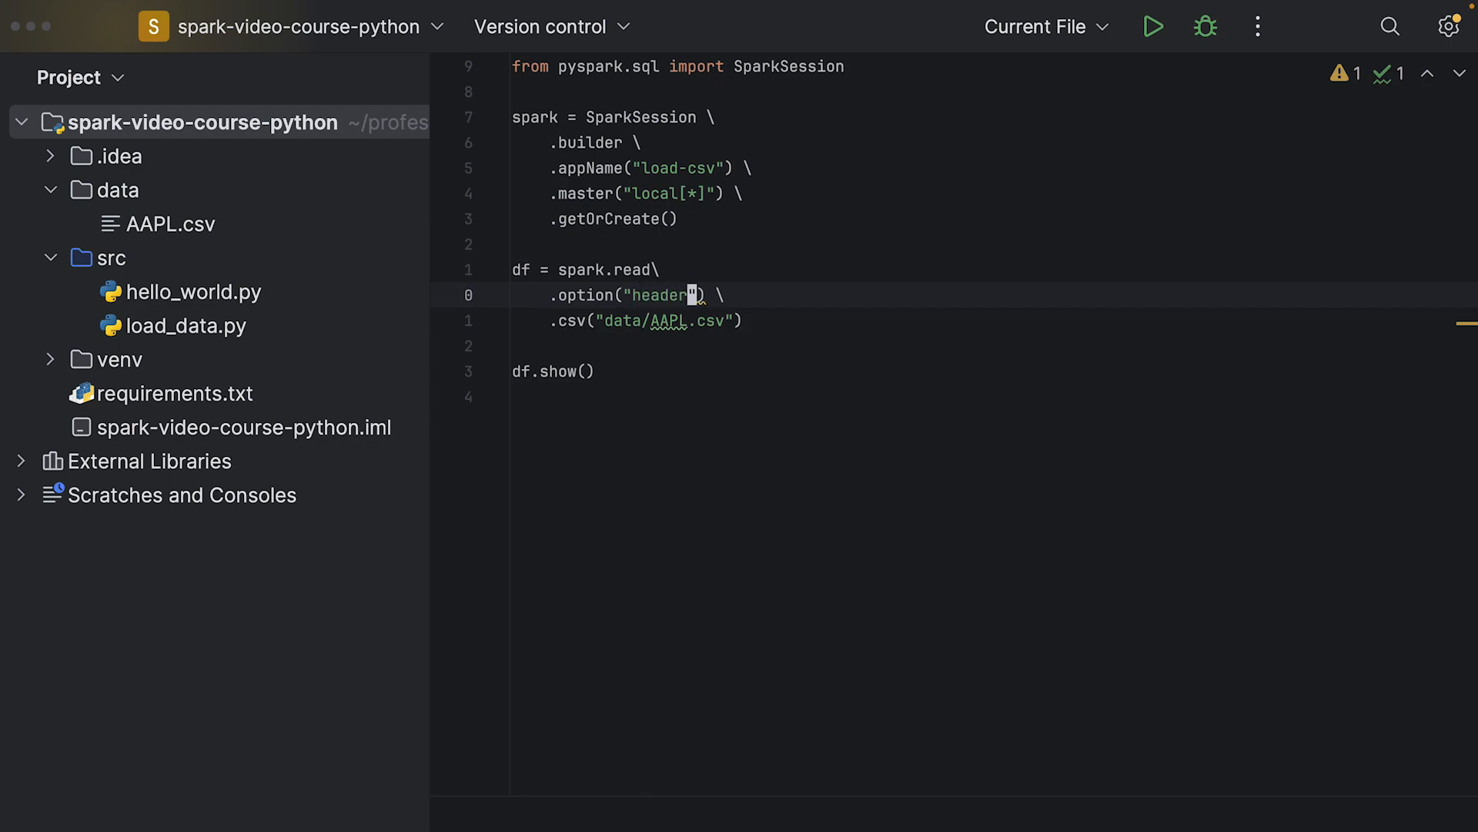
pyautogui.write(', True')
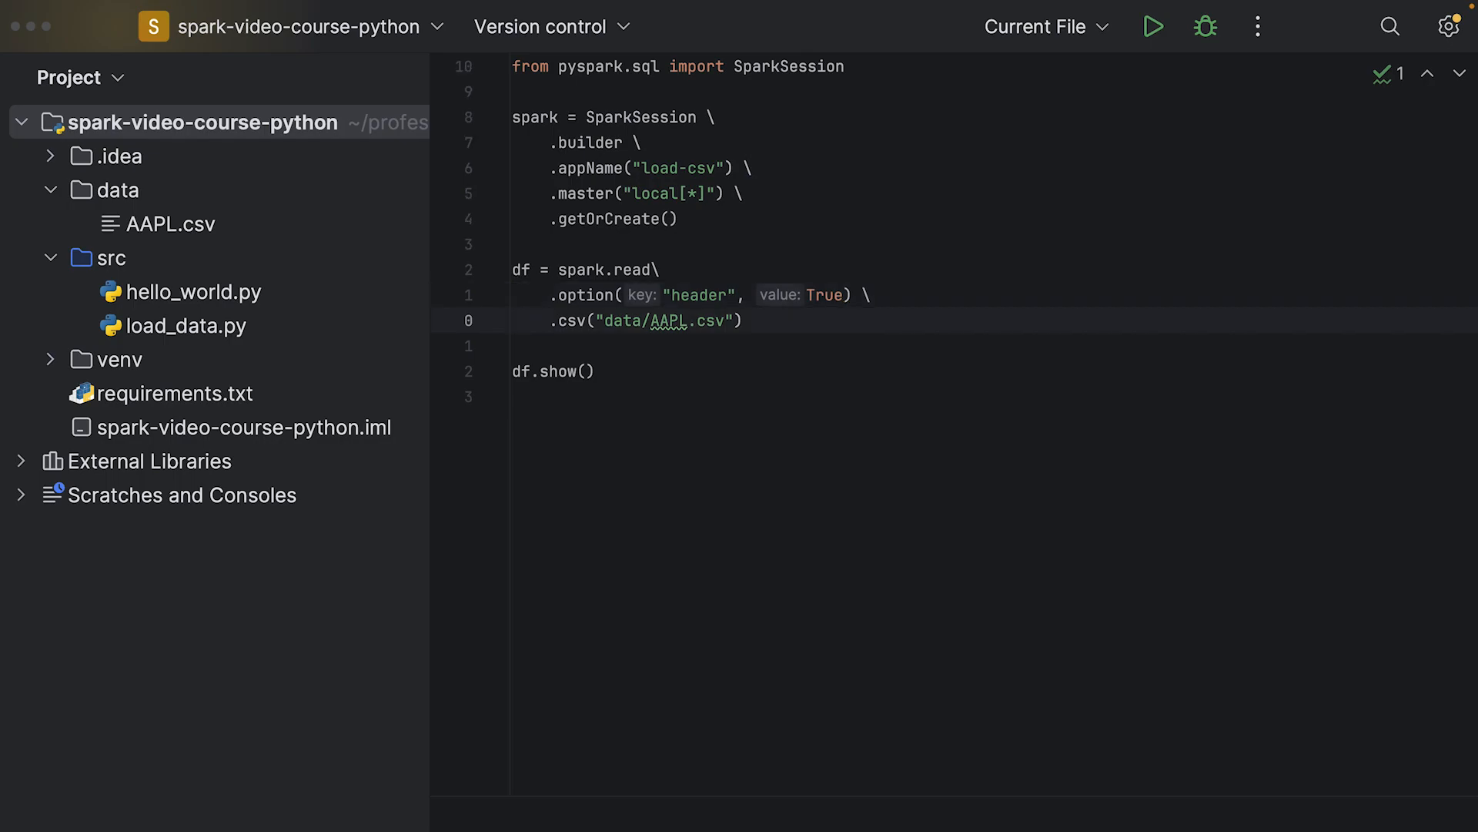
# Run load_data.py and view the printed AAPL stock rows from 1980–1981
pyautogui.click(1152, 26)
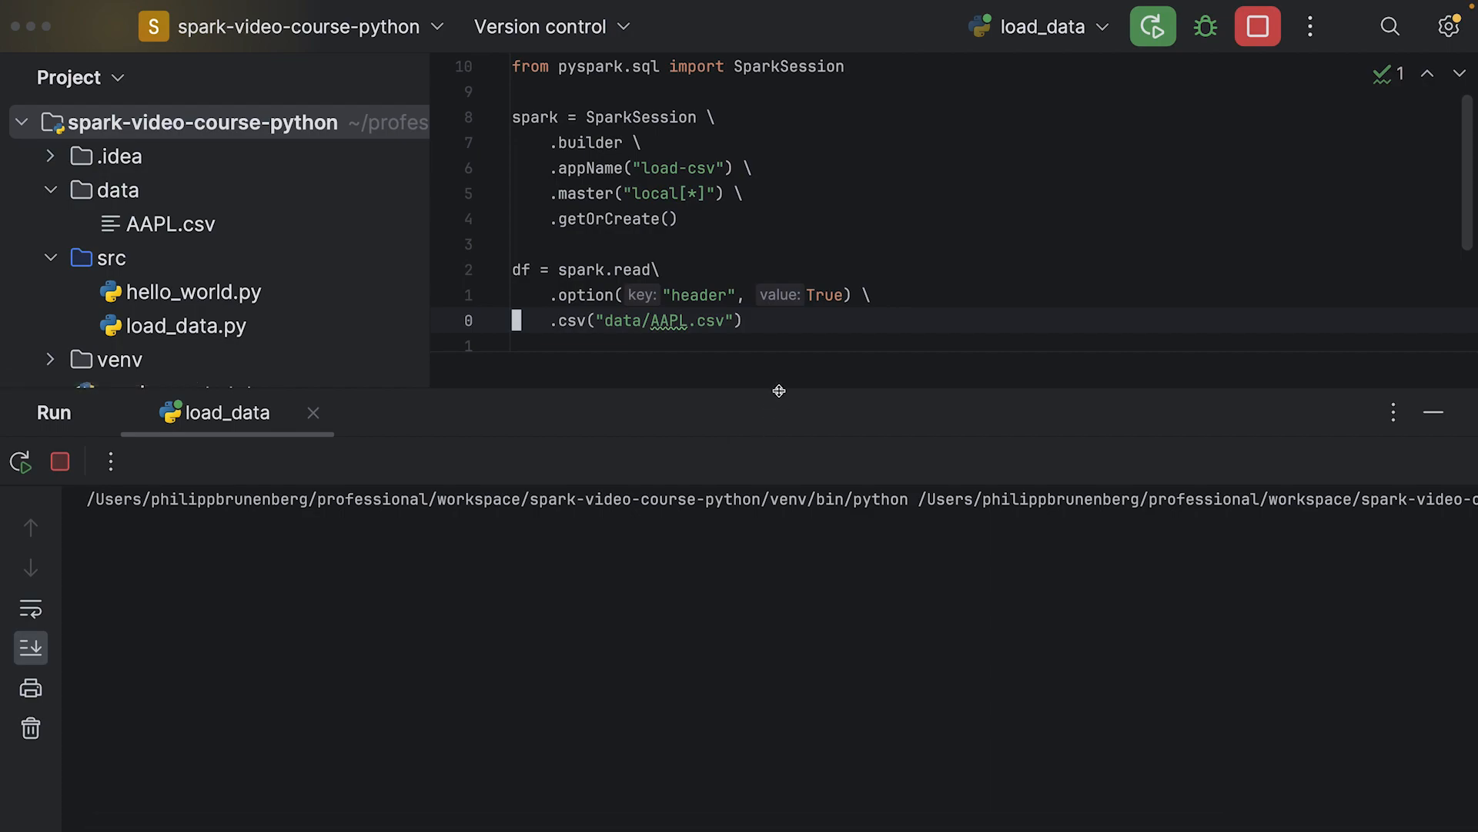
pyautogui.moveTo(652, 456)
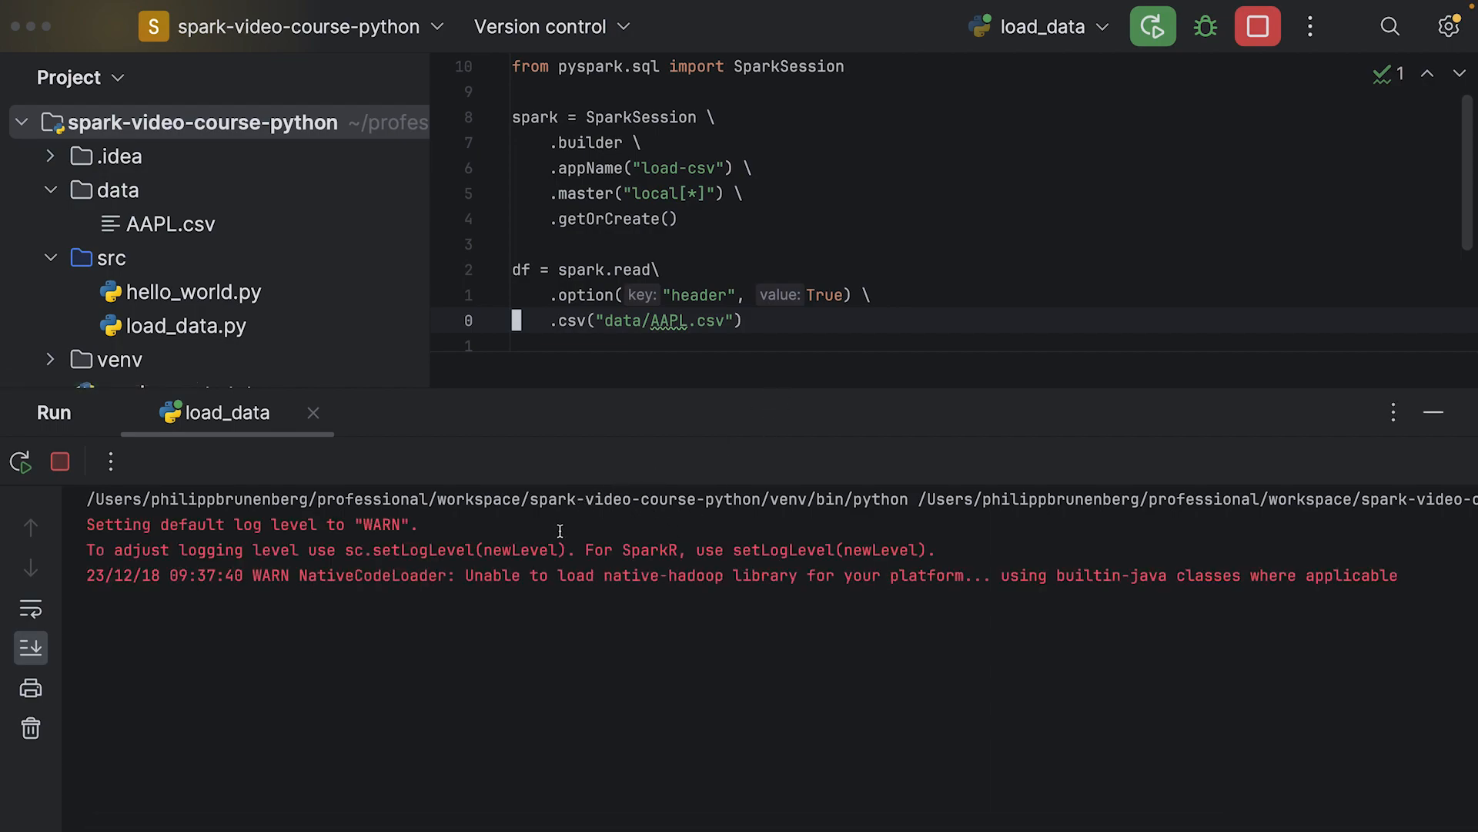
pyautogui.moveTo(545, 553)
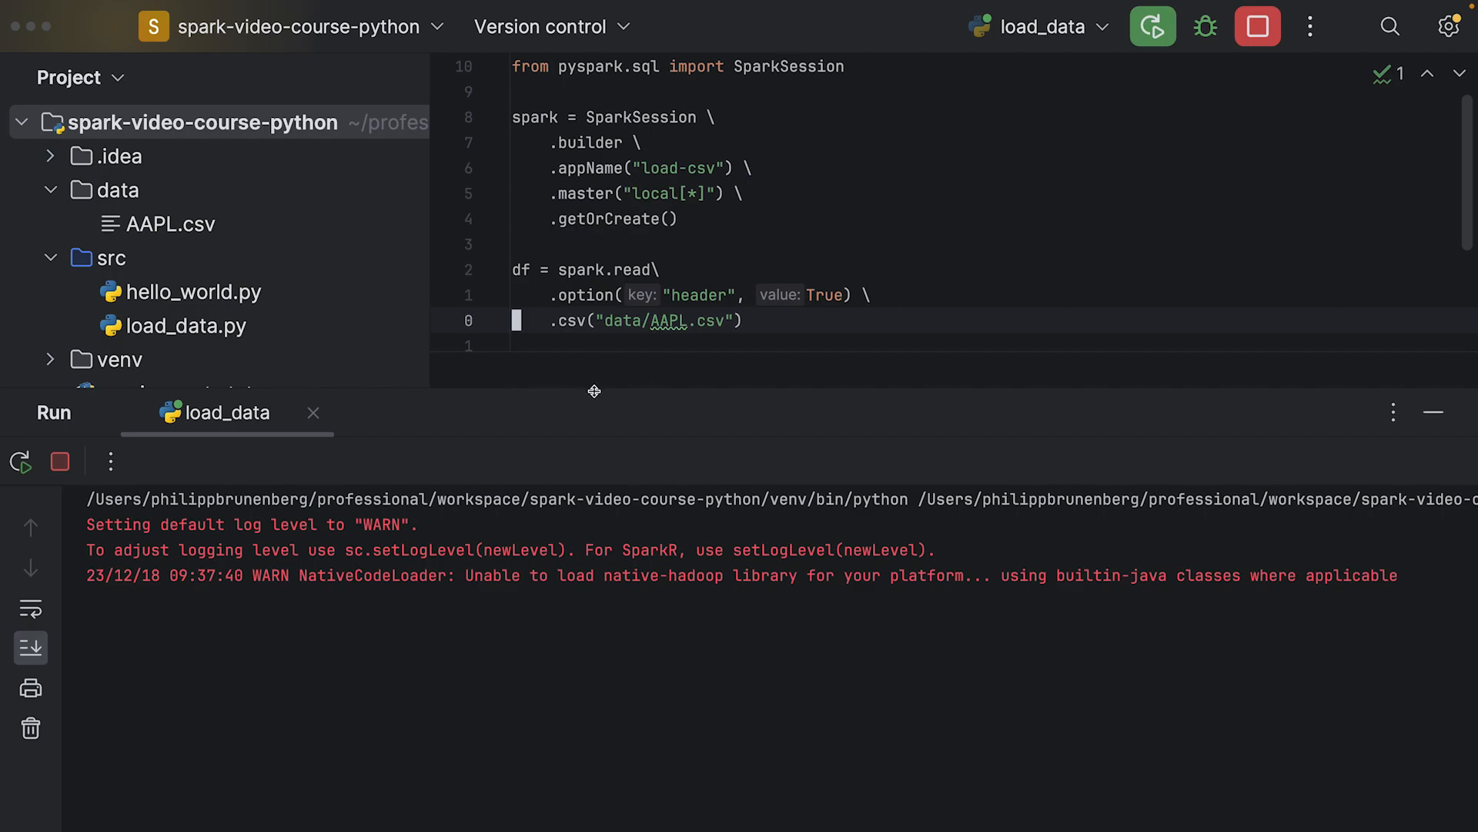
pyautogui.click(1152, 26)
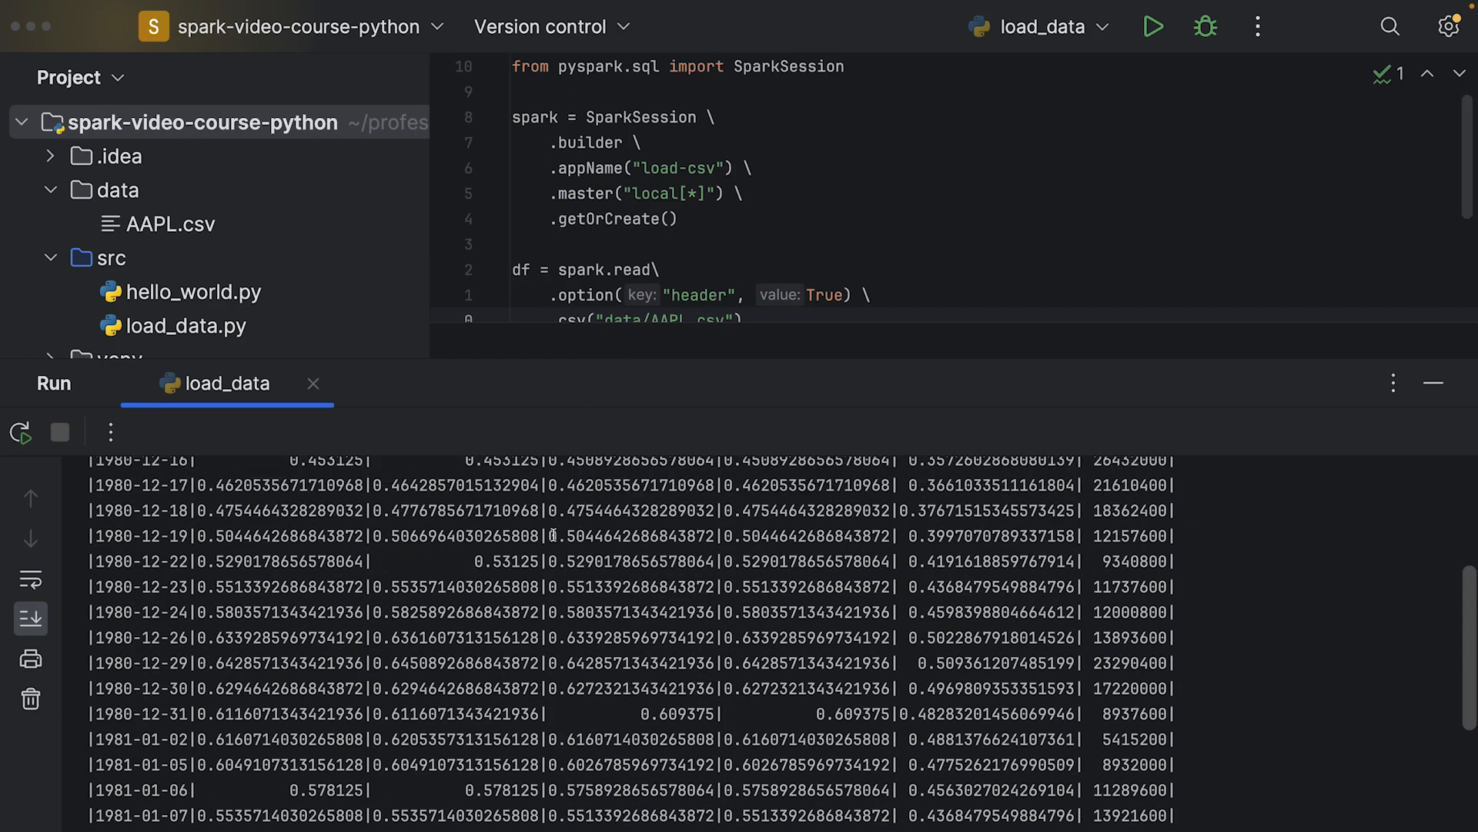